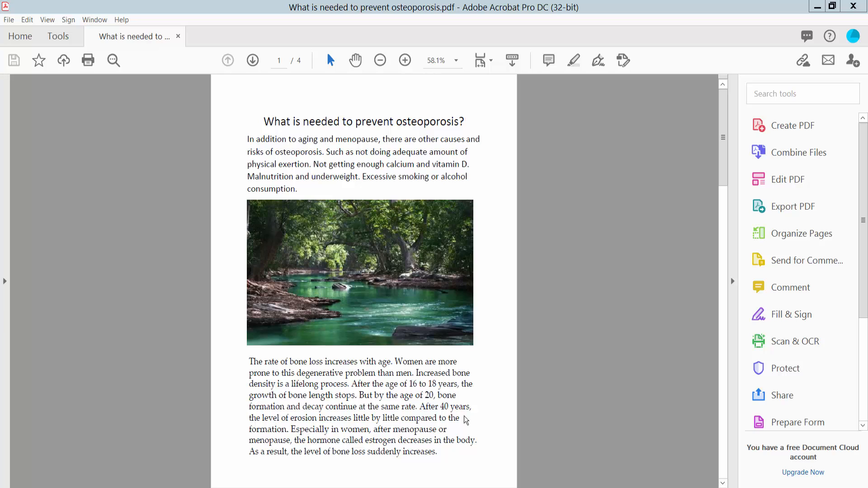
{"action": "mouse_move", "coordinate": [539, 26]}
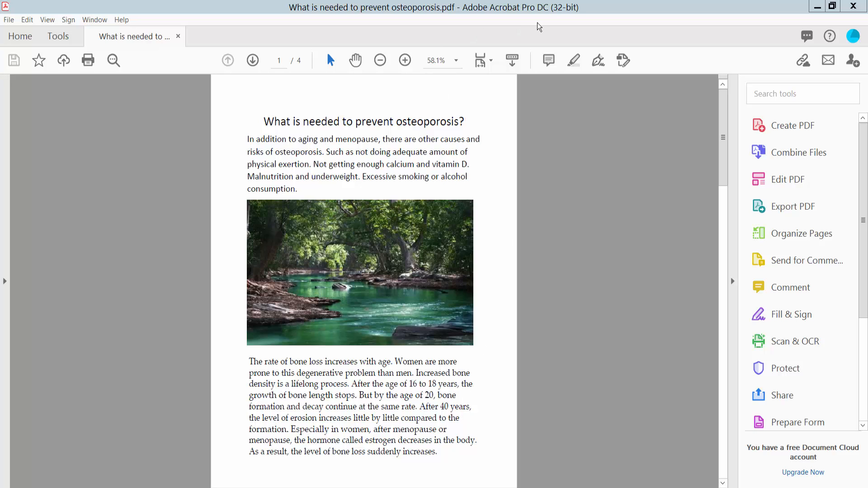
{"action": "mouse_move", "coordinate": [487, 187]}
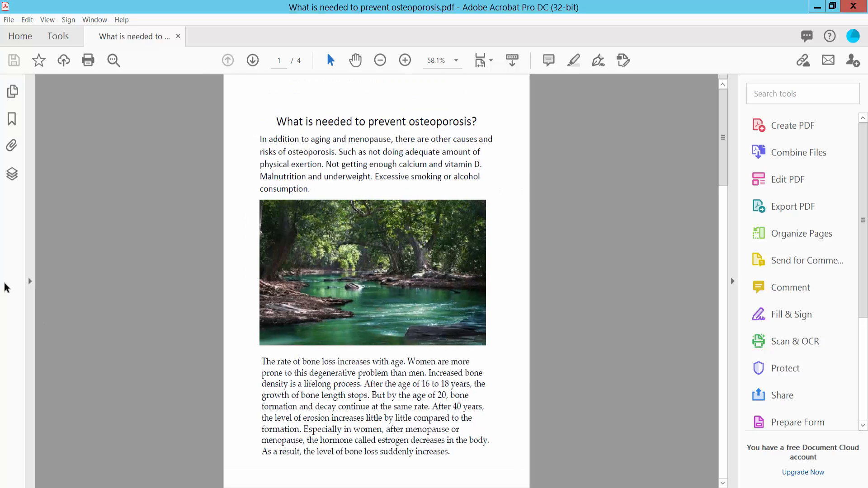
Step: Show the Layers panel and start Import as Layer from its options menu
{"action": "left_click", "coordinate": [12, 174]}
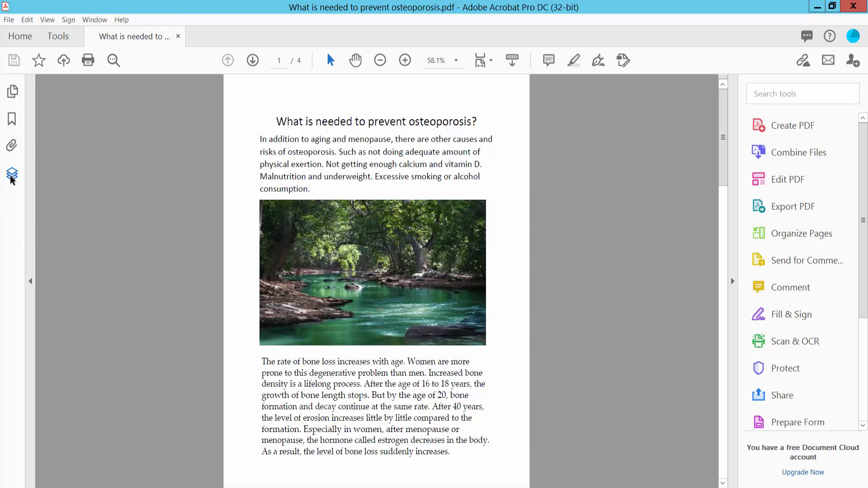
{"action": "left_click", "coordinate": [12, 174]}
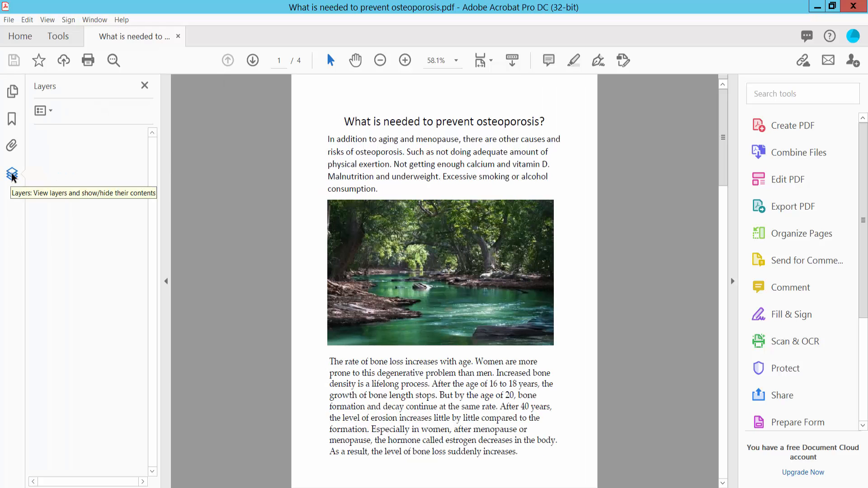
{"action": "left_click", "coordinate": [41, 111]}
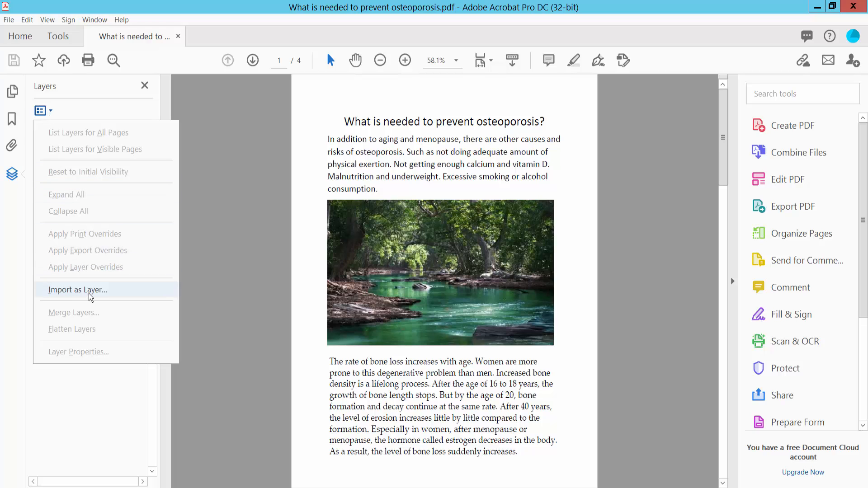
{"action": "left_click", "coordinate": [78, 290]}
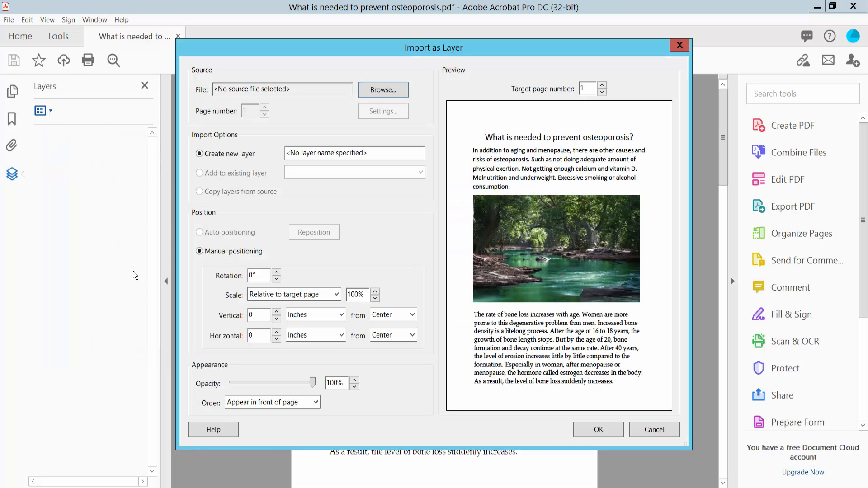
Step: Browse to the Desktop and choose Pages -4.pdf as the layer's source file
{"action": "left_click", "coordinate": [382, 89]}
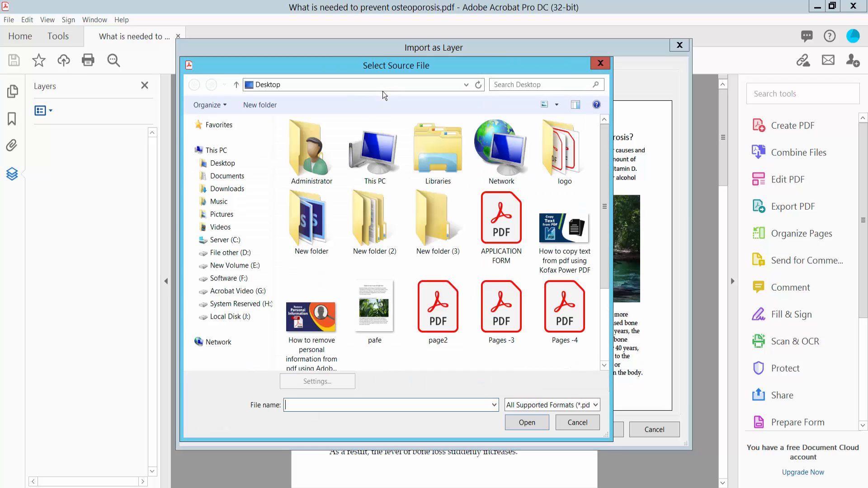
{"action": "left_click", "coordinate": [375, 307]}
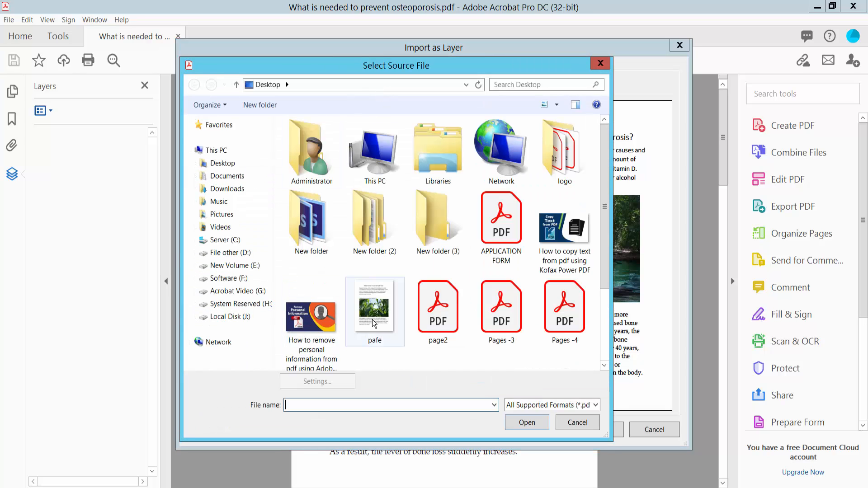
{"action": "left_click", "coordinate": [438, 307]}
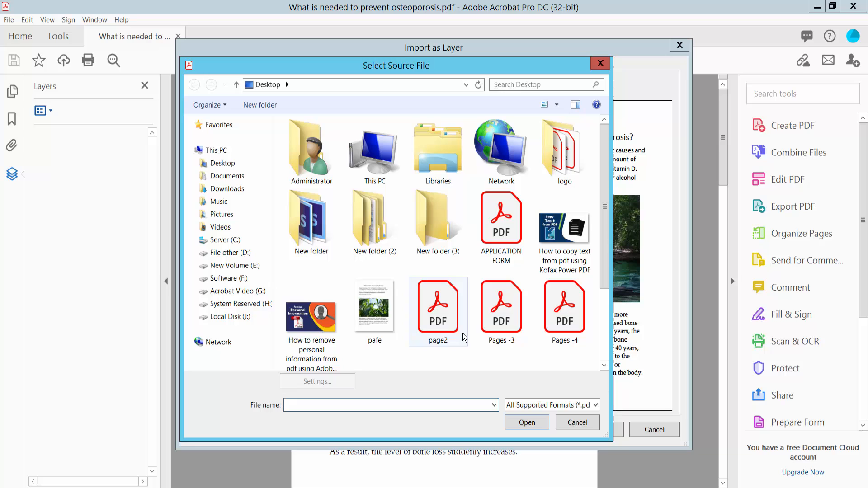
{"action": "left_click", "coordinate": [564, 307]}
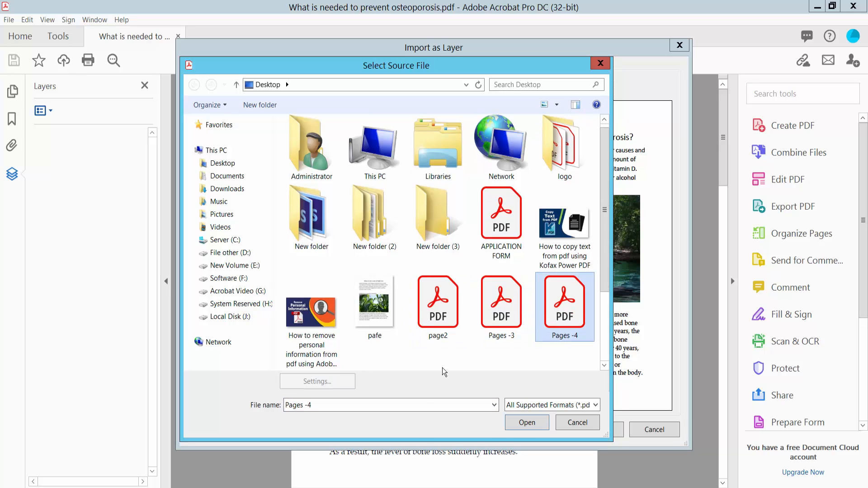
{"action": "left_click", "coordinate": [526, 422]}
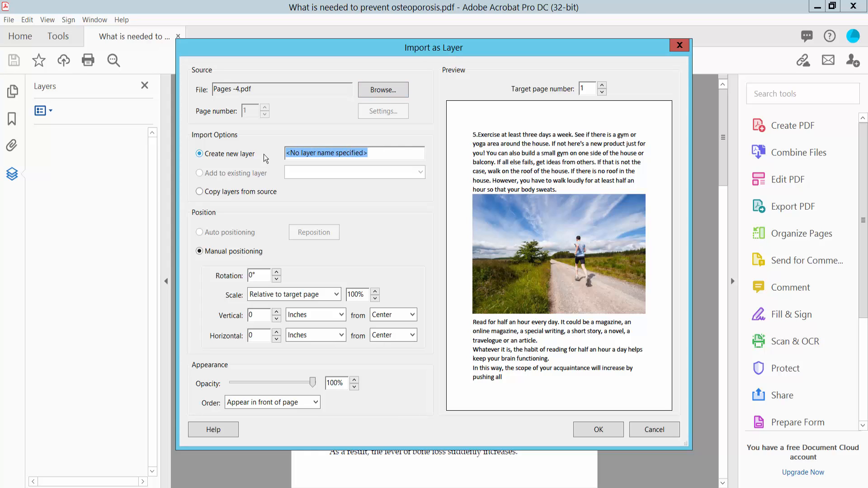
Step: Name the layer 1, target page 2, and reduce the imported page's scale to 70%
{"action": "type", "text": "1"}
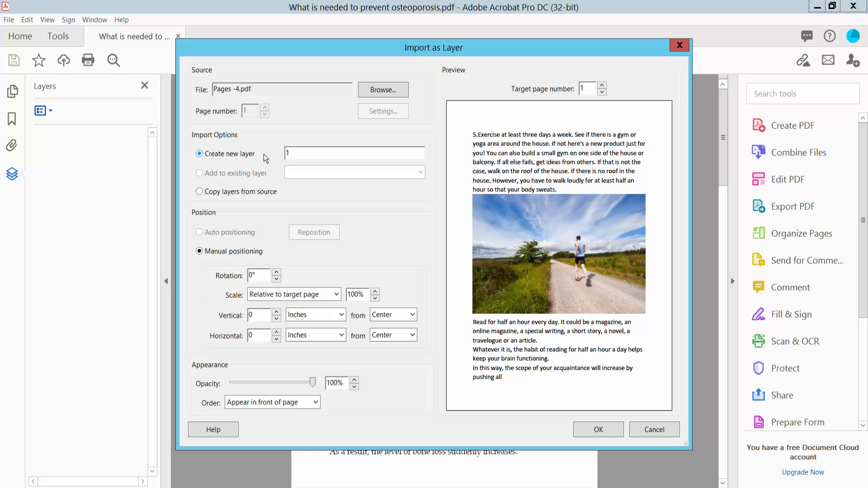
{"action": "mouse_move", "coordinate": [264, 157]}
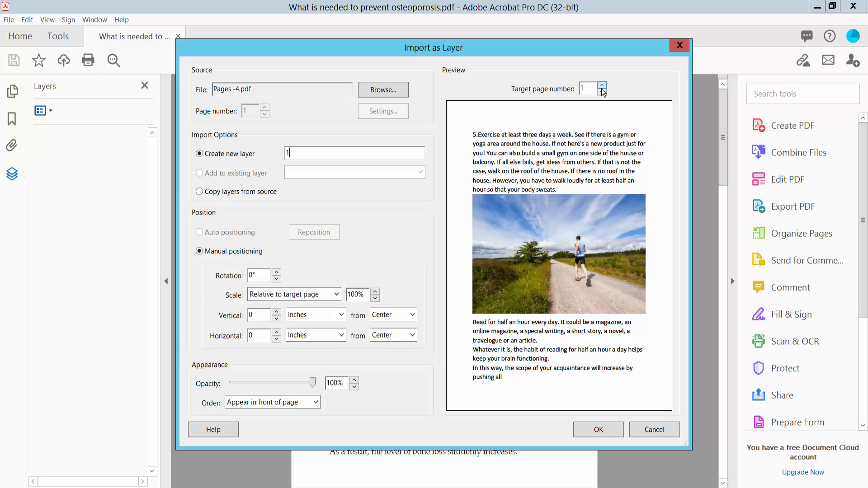
{"action": "left_click", "coordinate": [602, 85]}
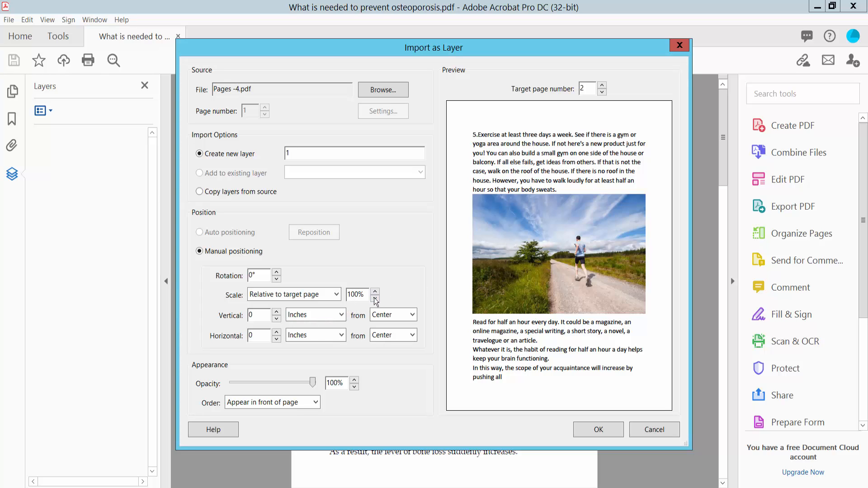
{"action": "left_click", "coordinate": [375, 298]}
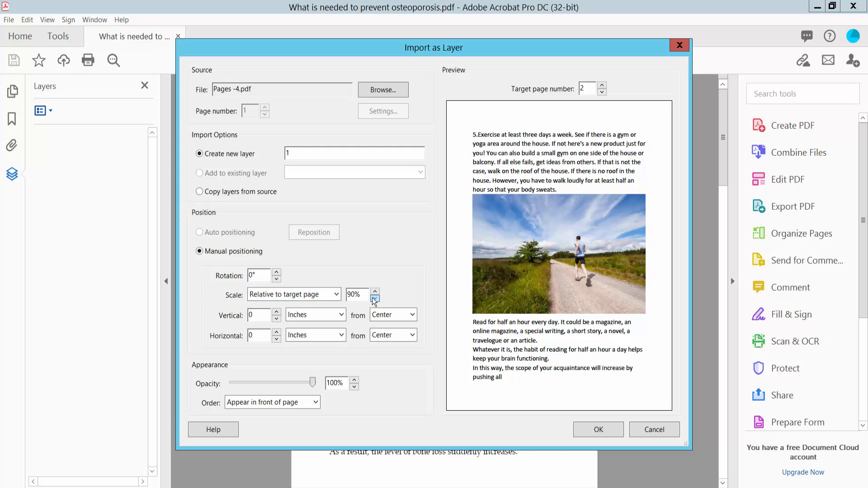
{"action": "left_click", "coordinate": [374, 298]}
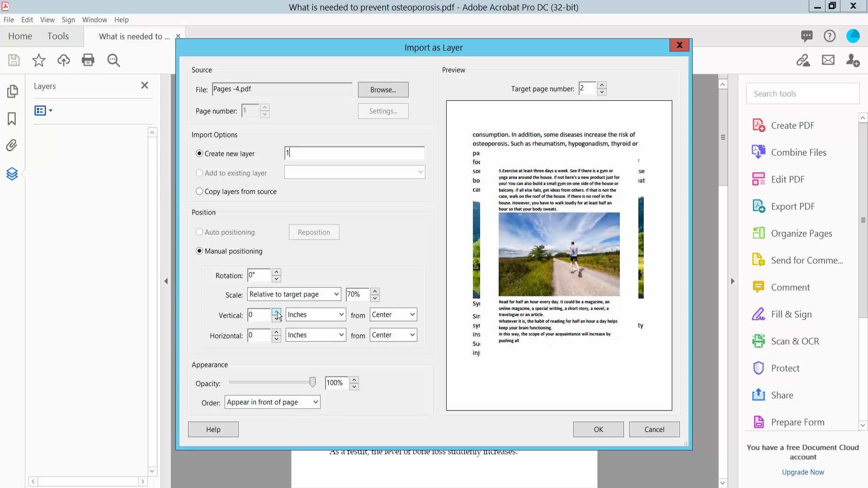
Step: Offset the imported page 0.1 inch vertically and -0.2 inch horizontally from Center
{"action": "left_click", "coordinate": [277, 311]}
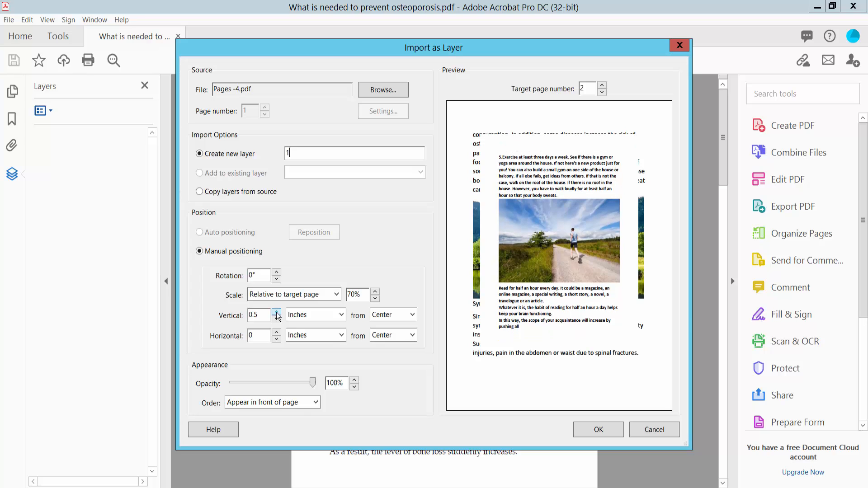
{"action": "left_click", "coordinate": [277, 317]}
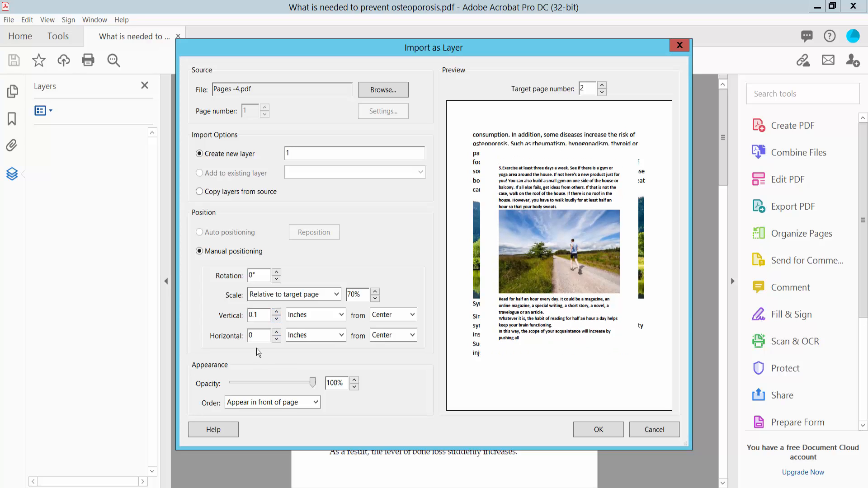
{"action": "left_click", "coordinate": [277, 331]}
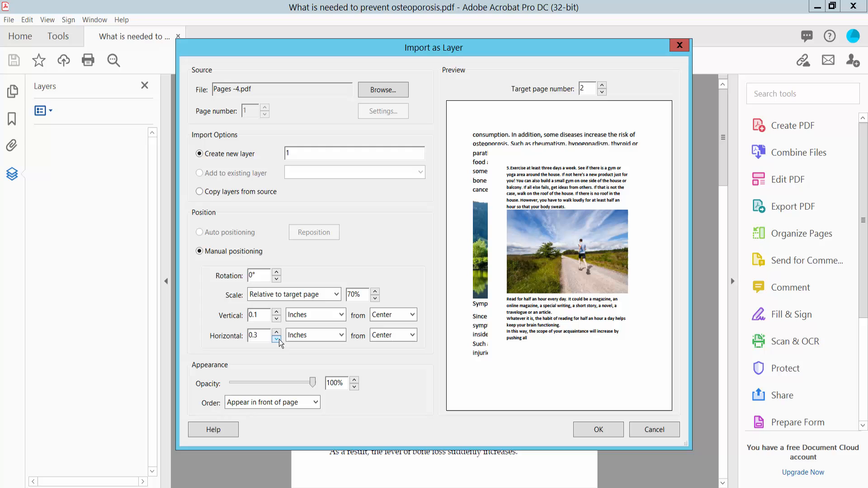
{"action": "left_click", "coordinate": [276, 338]}
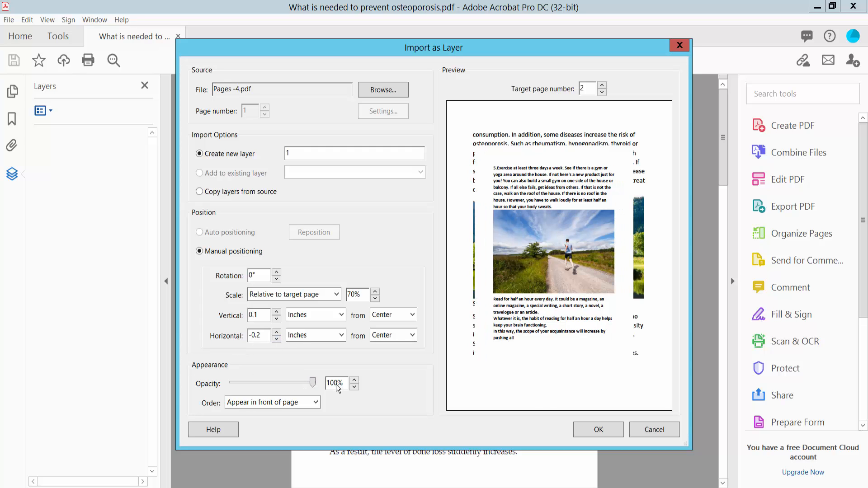
Step: Adjust the overlay opacity with the slider until it reads 85%
{"action": "left_click_drag", "start_coordinate": [312, 382], "coordinate": [288, 382]}
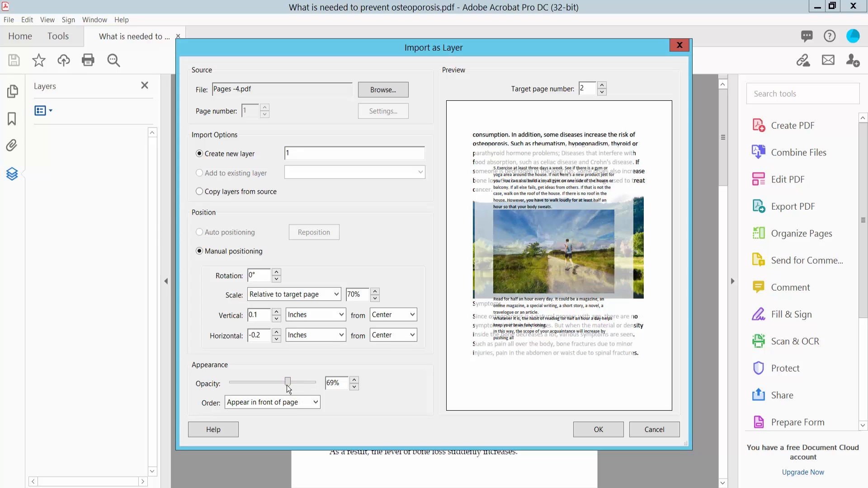
{"action": "left_click_drag", "start_coordinate": [287, 382], "coordinate": [277, 383]}
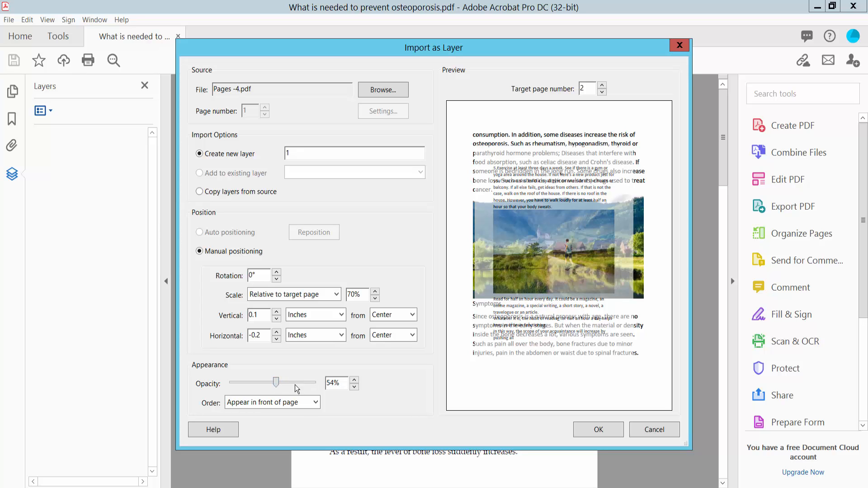
{"action": "left_click_drag", "start_coordinate": [276, 381], "coordinate": [285, 382]}
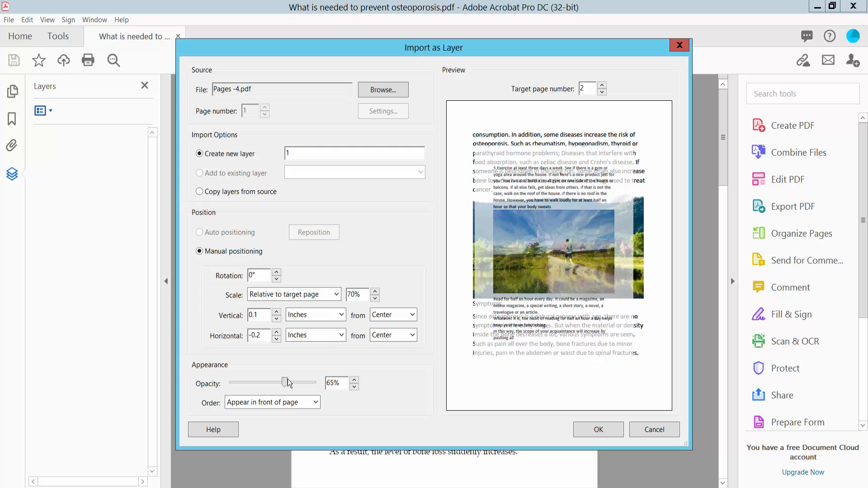
{"action": "left_click_drag", "start_coordinate": [287, 383], "coordinate": [300, 382]}
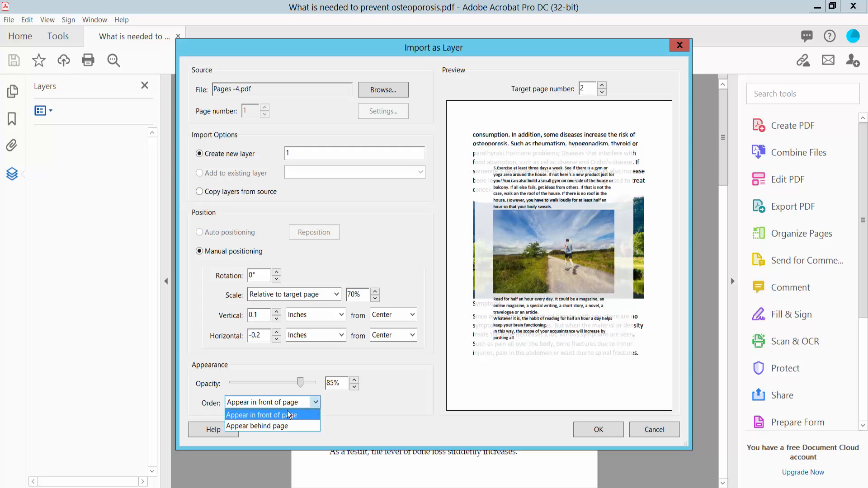
Step: Set the order to Appear in front of page and confirm the import
{"action": "left_click", "coordinate": [257, 426]}
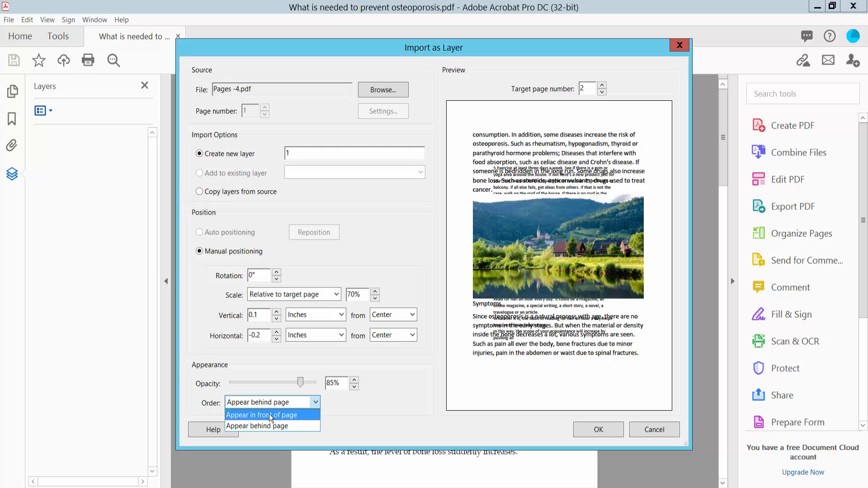
{"action": "left_click", "coordinate": [261, 415]}
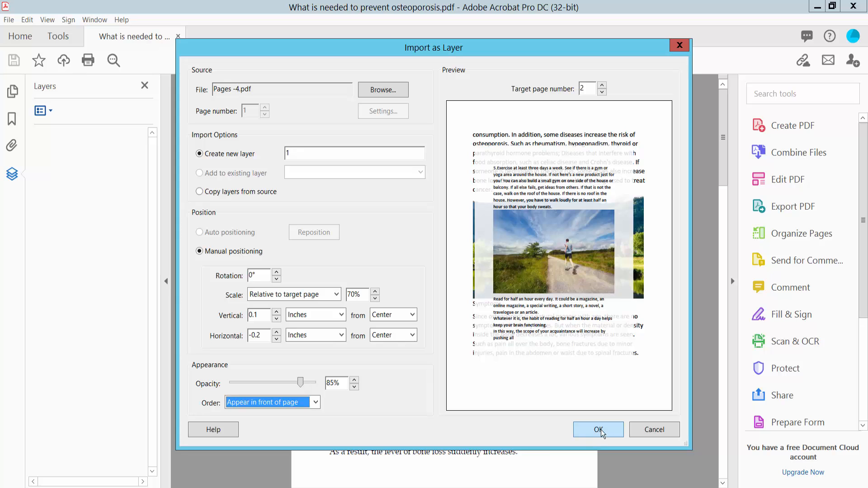
{"action": "left_click", "coordinate": [597, 429]}
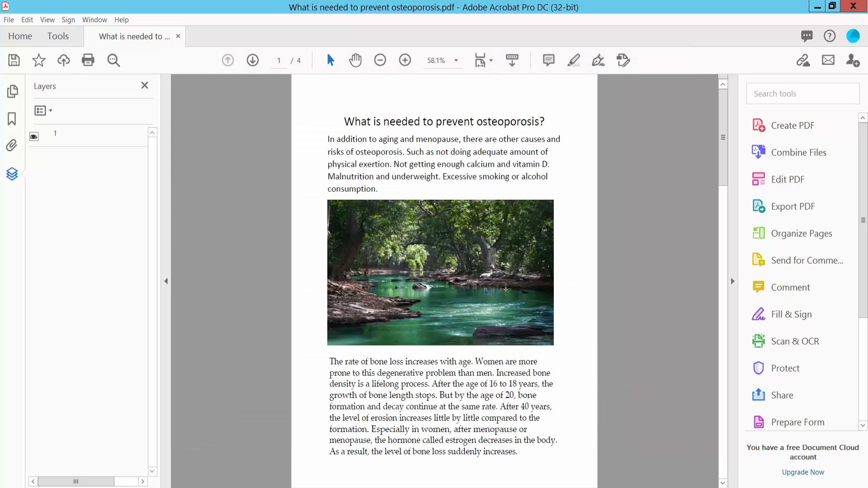
Step: Zoom out to view page 2 with its overlay, close the Layers pane, and reach the File menu
{"action": "left_click", "coordinate": [380, 60]}
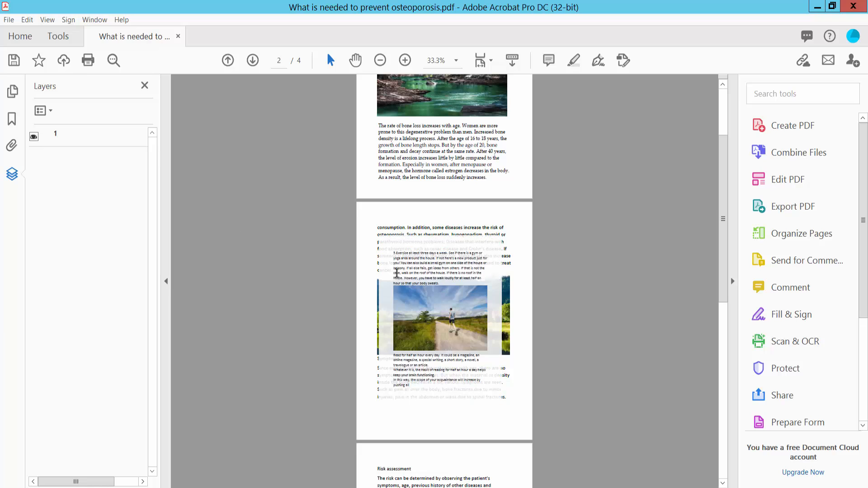
{"action": "left_click", "coordinate": [145, 85]}
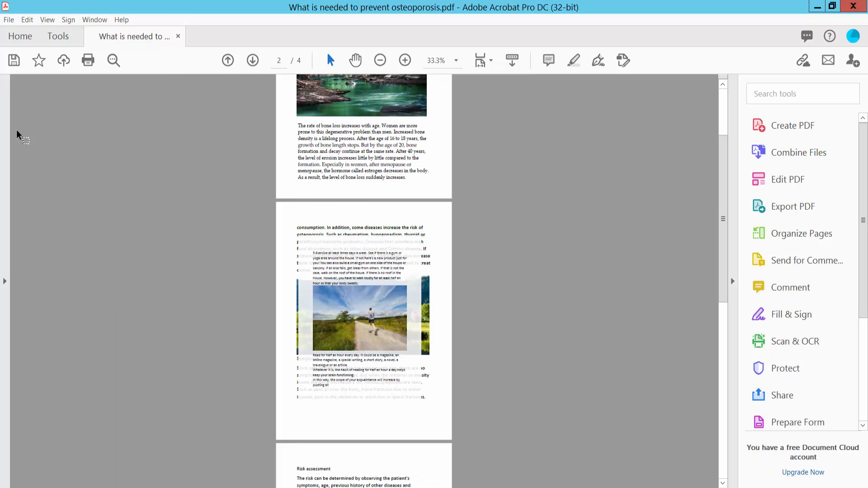
{"action": "left_click", "coordinate": [8, 19]}
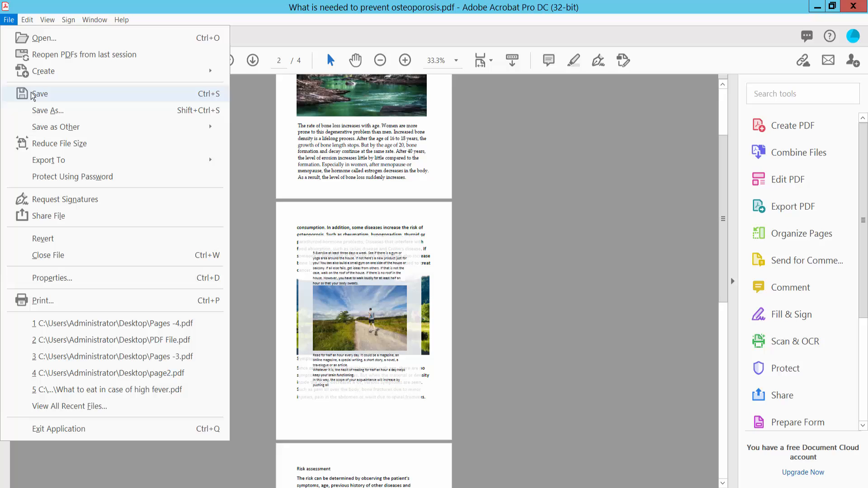
{"action": "mouse_move", "coordinate": [422, 405]}
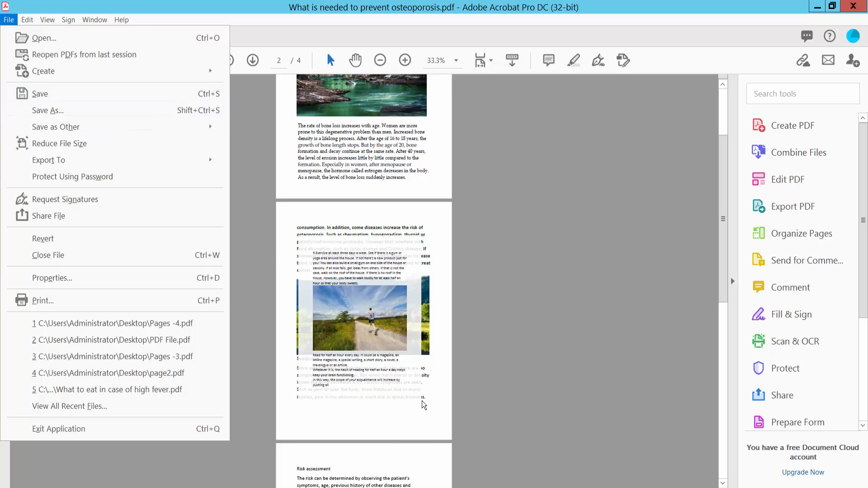
{"action": "mouse_move", "coordinate": [409, 447]}
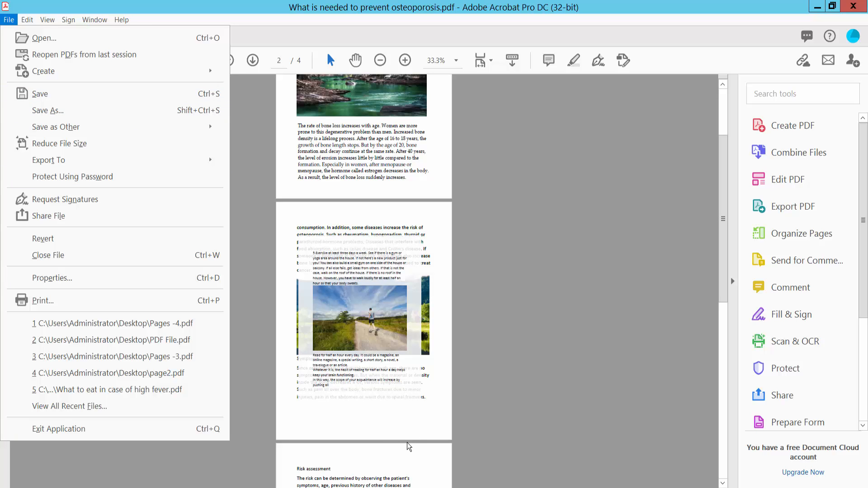